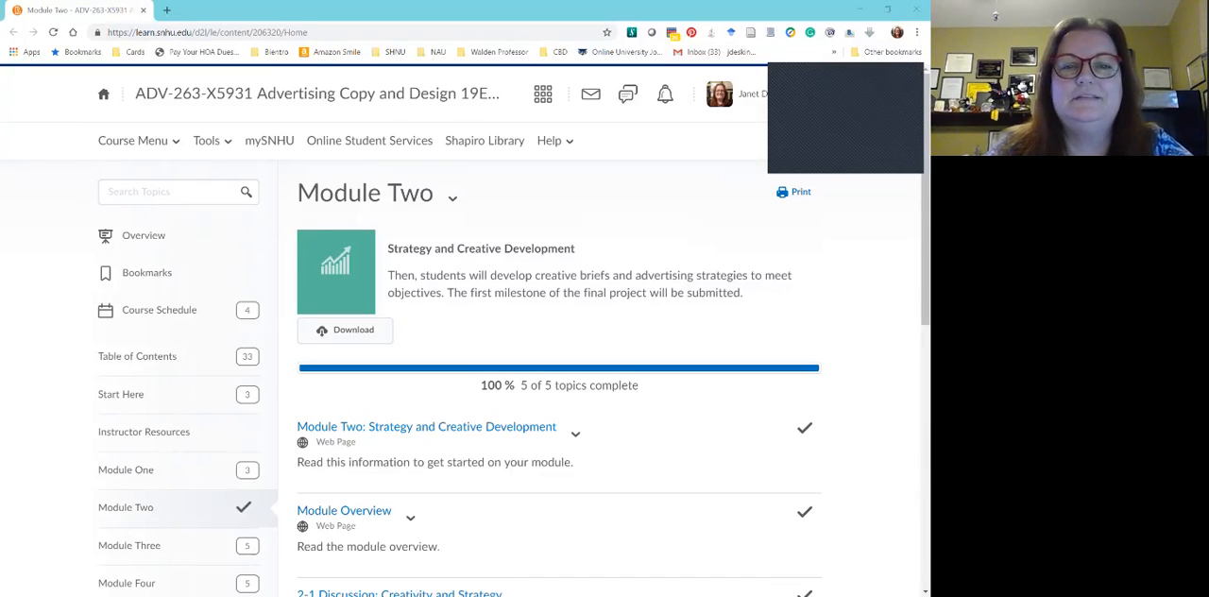
pyautogui.moveTo(159, 310)
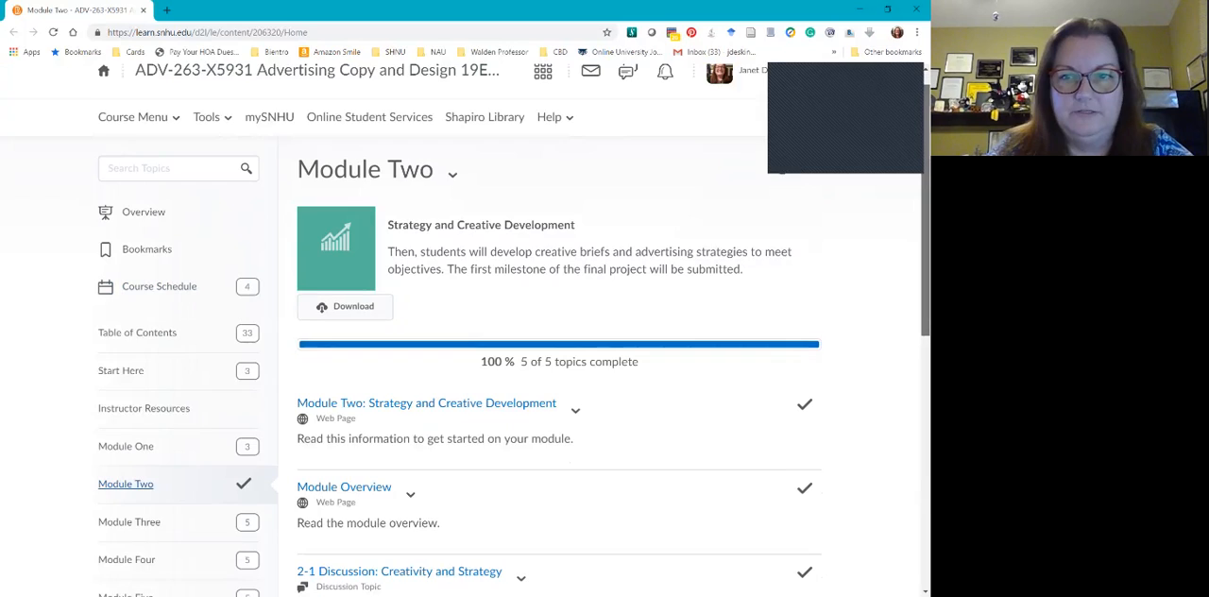
# - Scroll the Module Two page down past the 2-1 discussion prompt to the 2-2 'Big Idea' topic
pyautogui.scroll(-3)
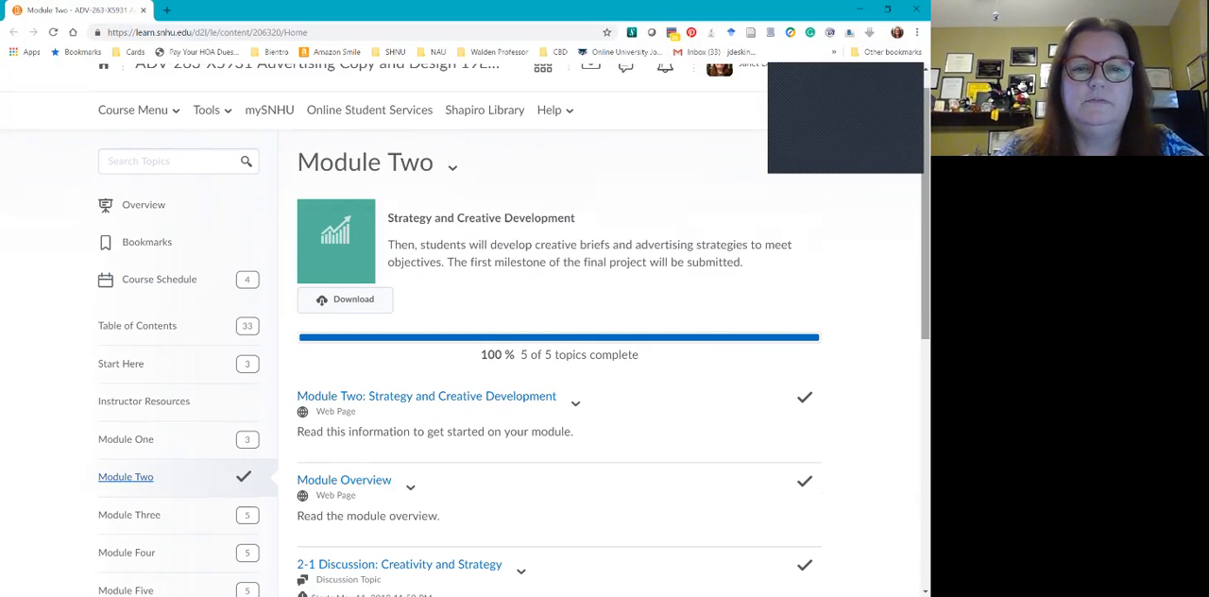
pyautogui.scroll(-3)
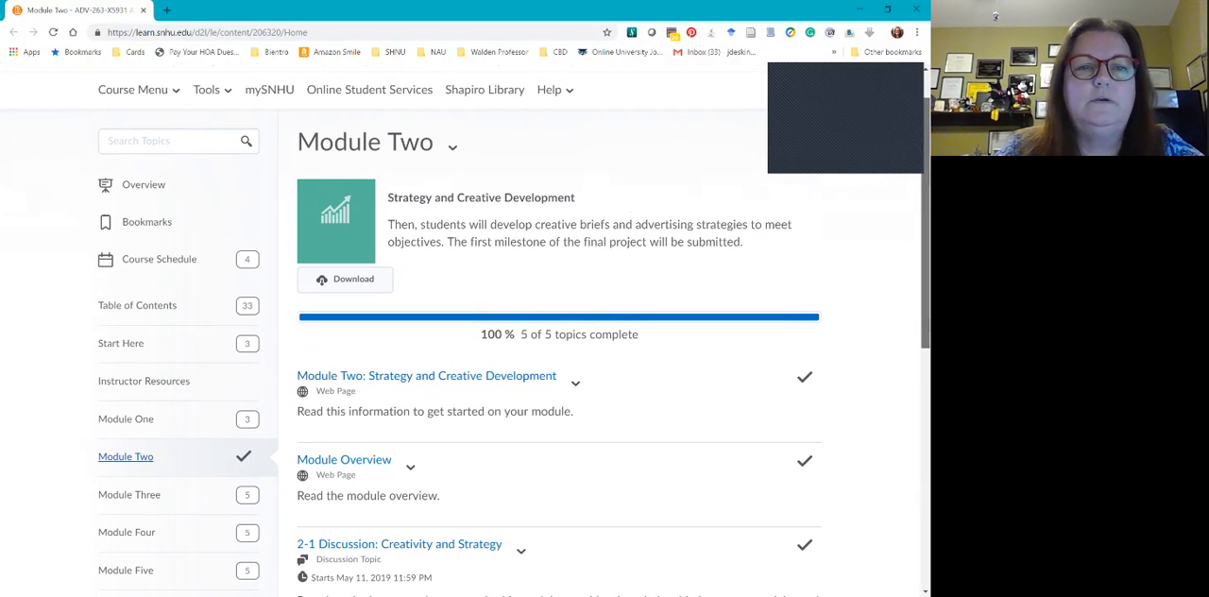
pyautogui.scroll(-3)
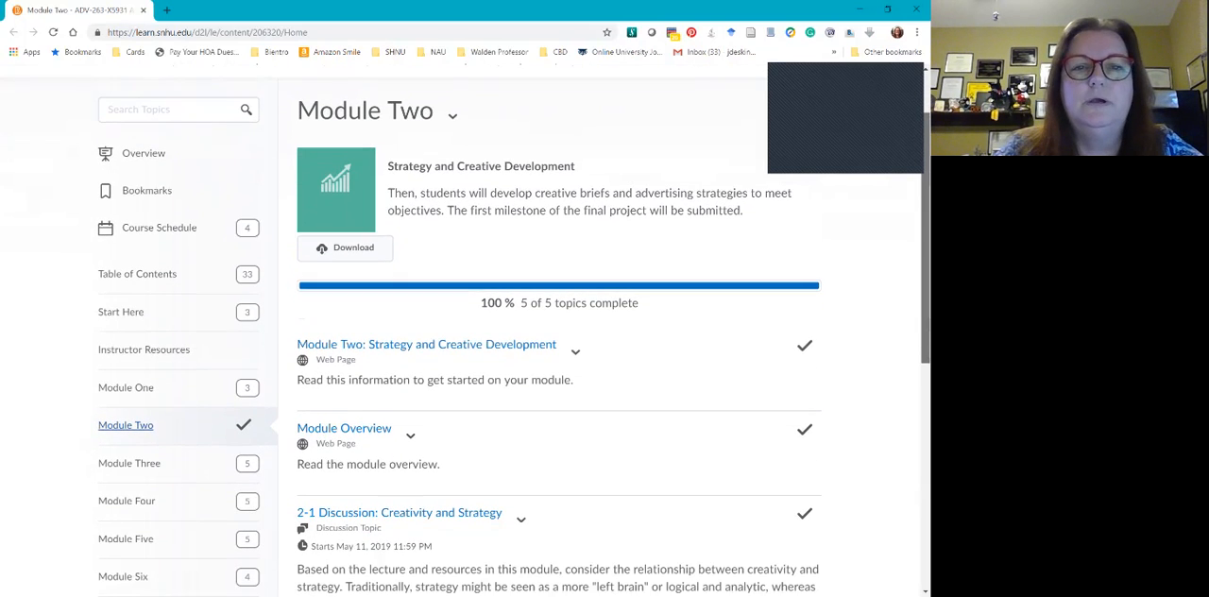
pyautogui.scroll(-3)
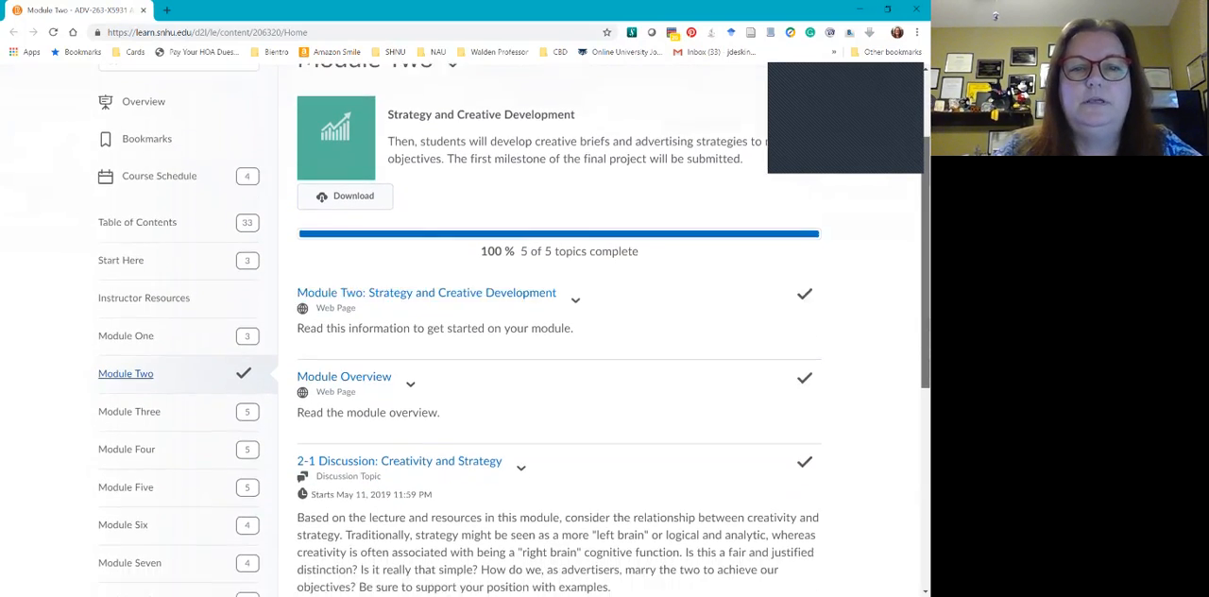
pyautogui.scroll(-3)
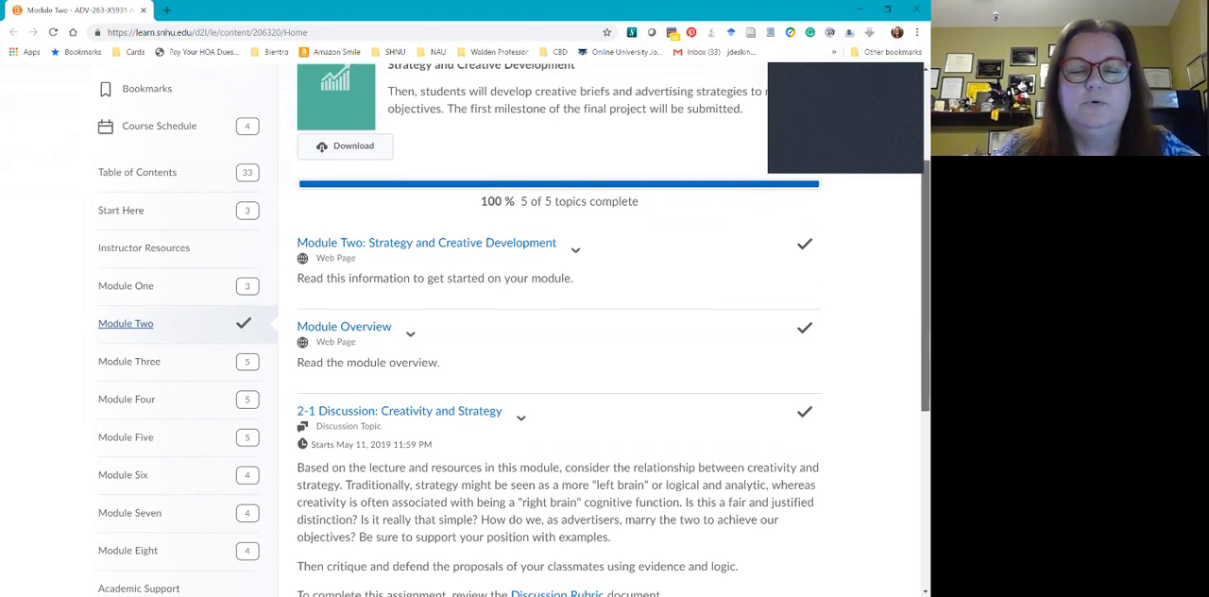
pyautogui.scroll(-3)
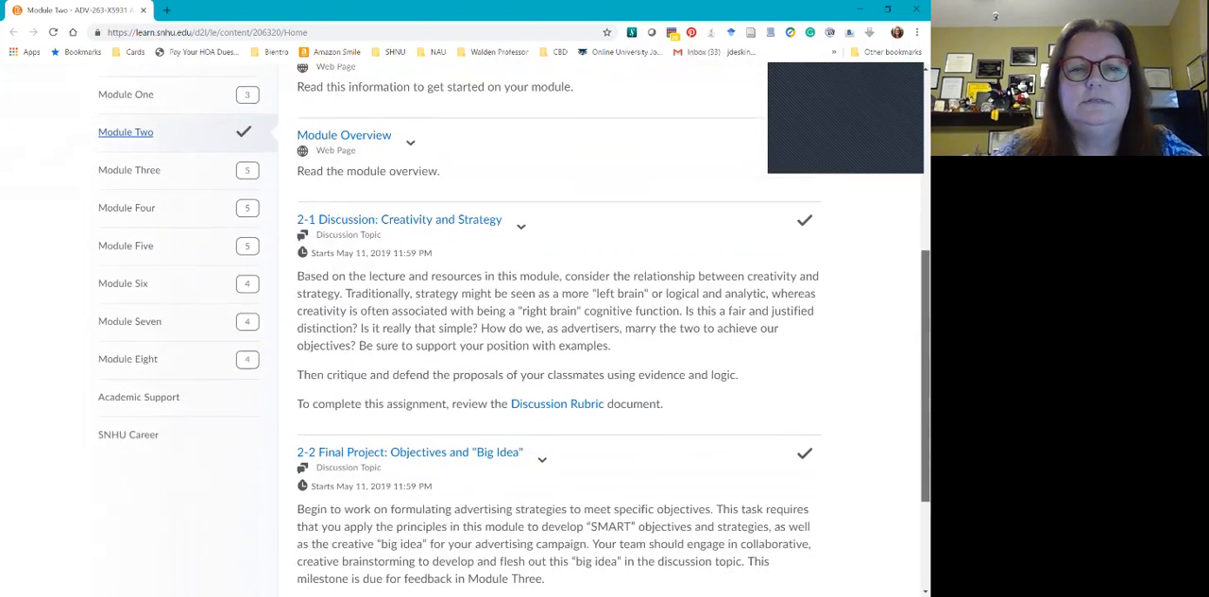
pyautogui.scroll(-3)
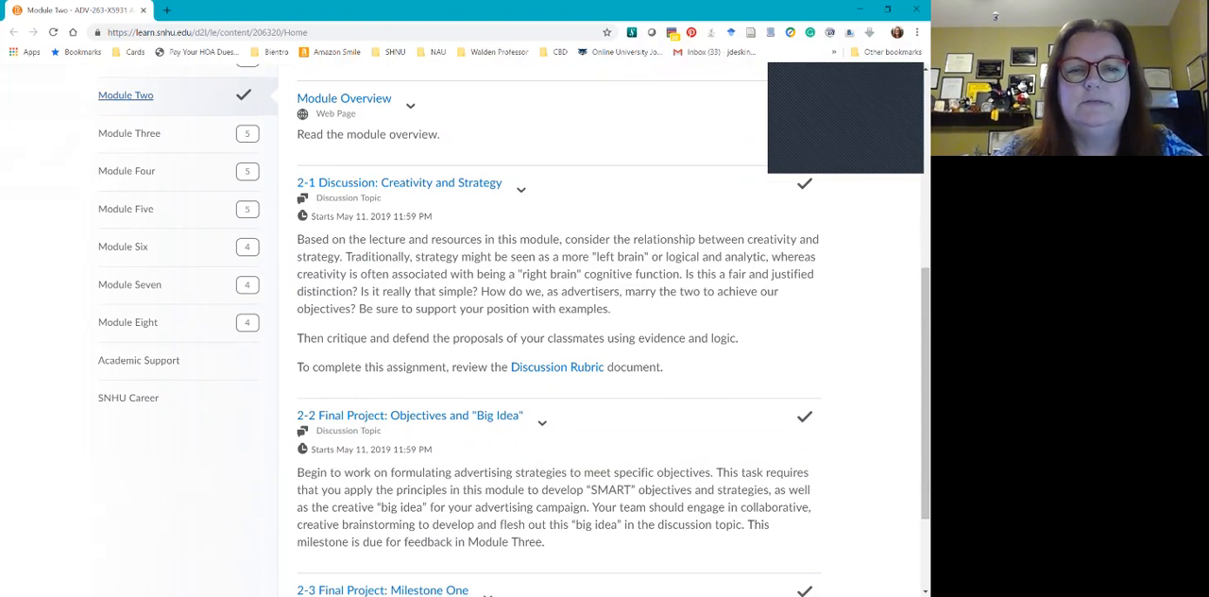
# - Drag across and scroll the 2-1 Creativity and Strategy text down to the Milestone One listing (May 11, 2019)
pyautogui.moveTo(360, 309); pyautogui.dragTo(483, 309)
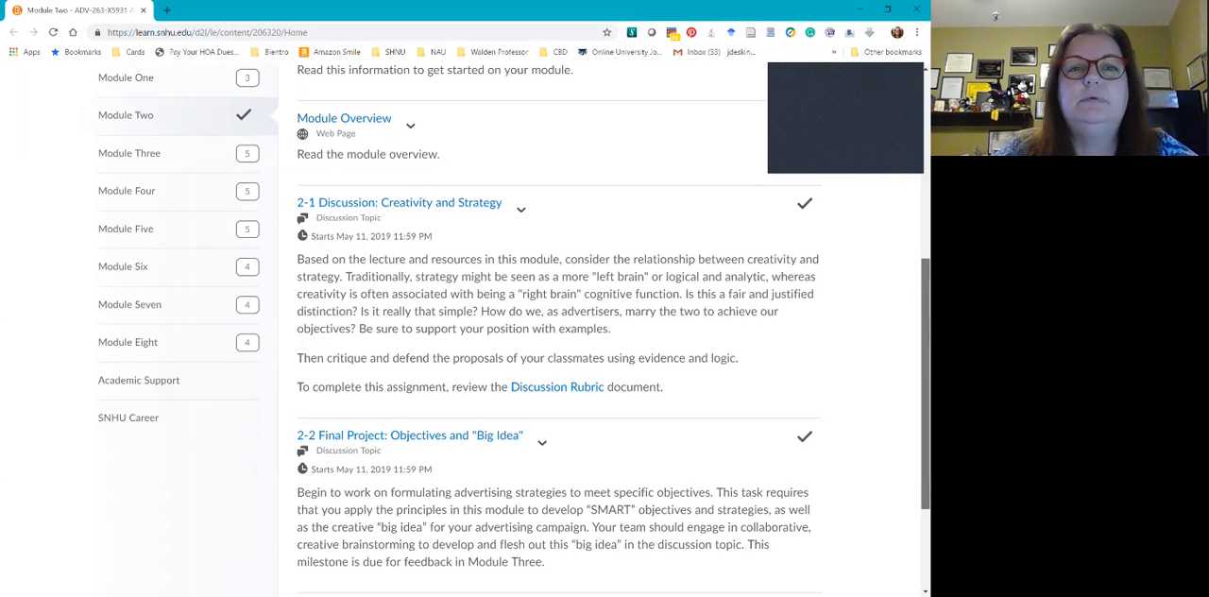
pyautogui.scroll(-3)
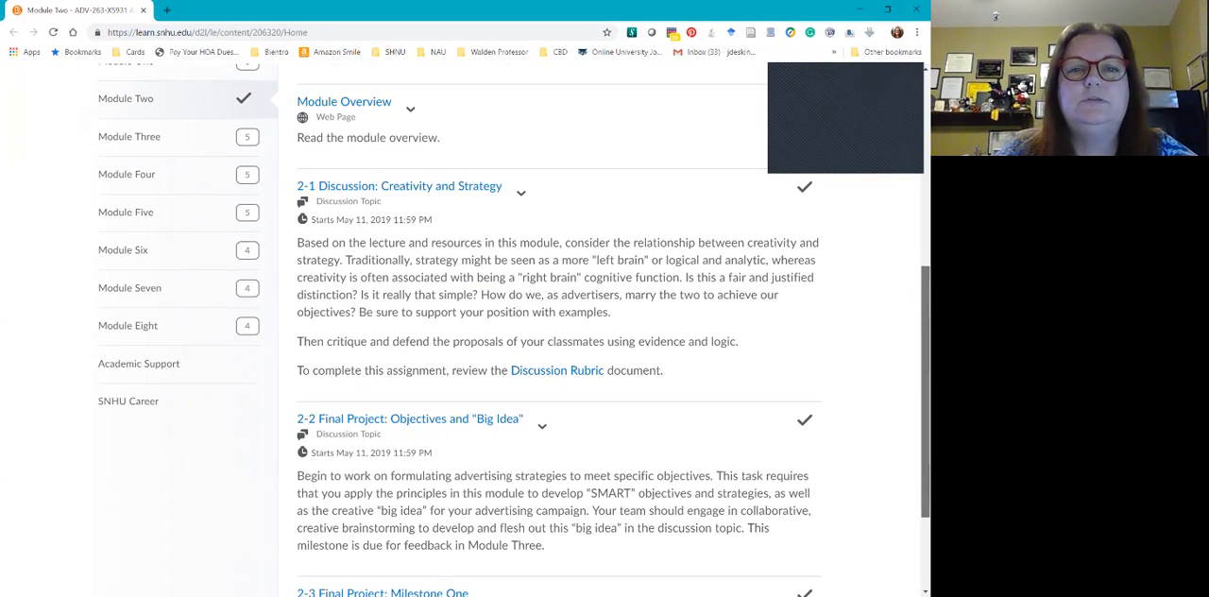
pyautogui.scroll(-3)
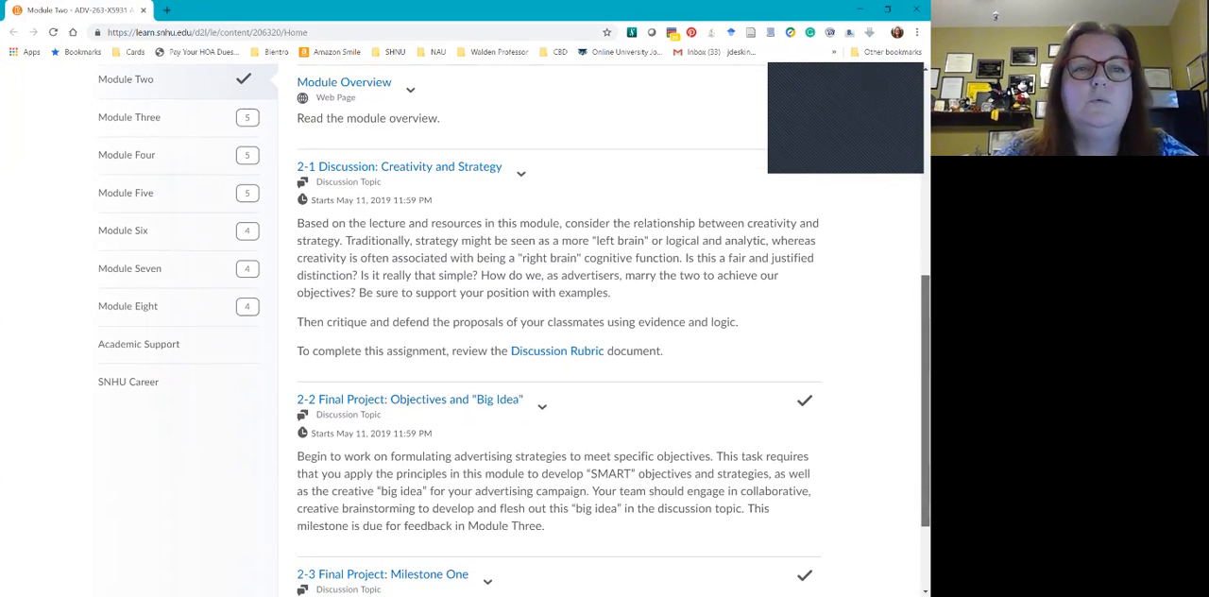
pyautogui.scroll(-3)
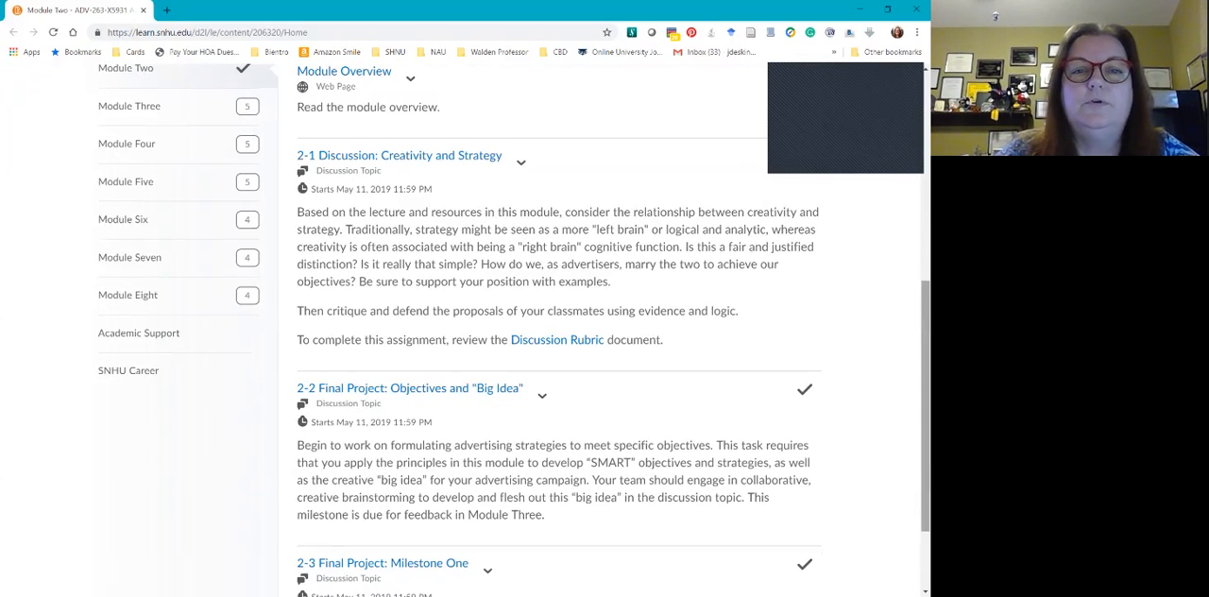
pyautogui.scroll(-3)
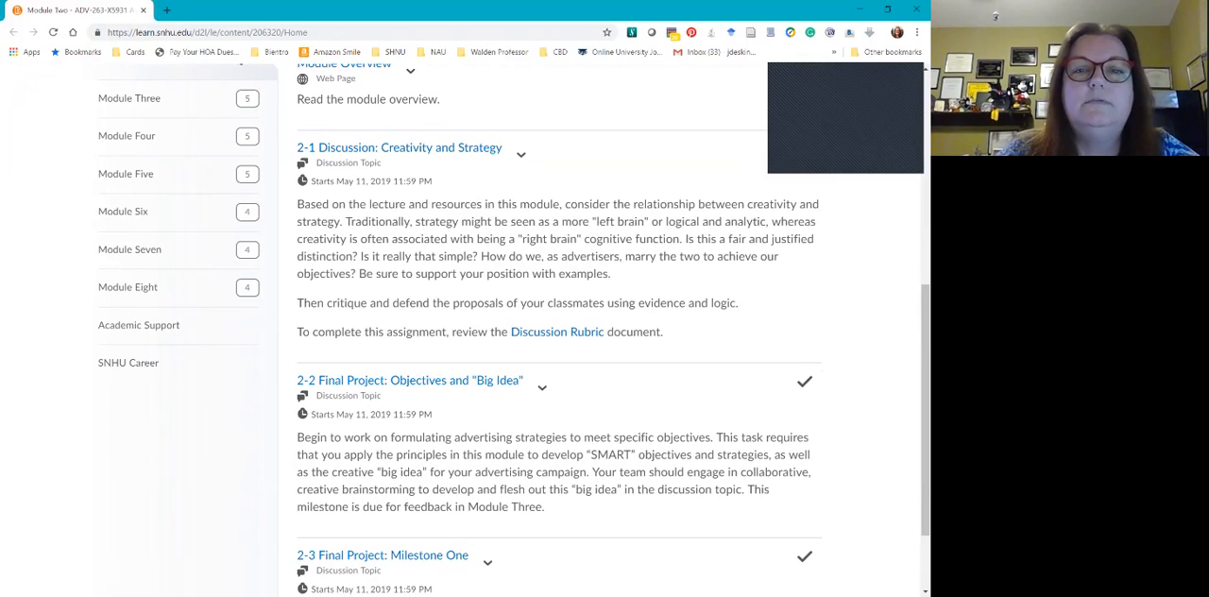
pyautogui.moveTo(524, 238); pyautogui.dragTo(662, 331)
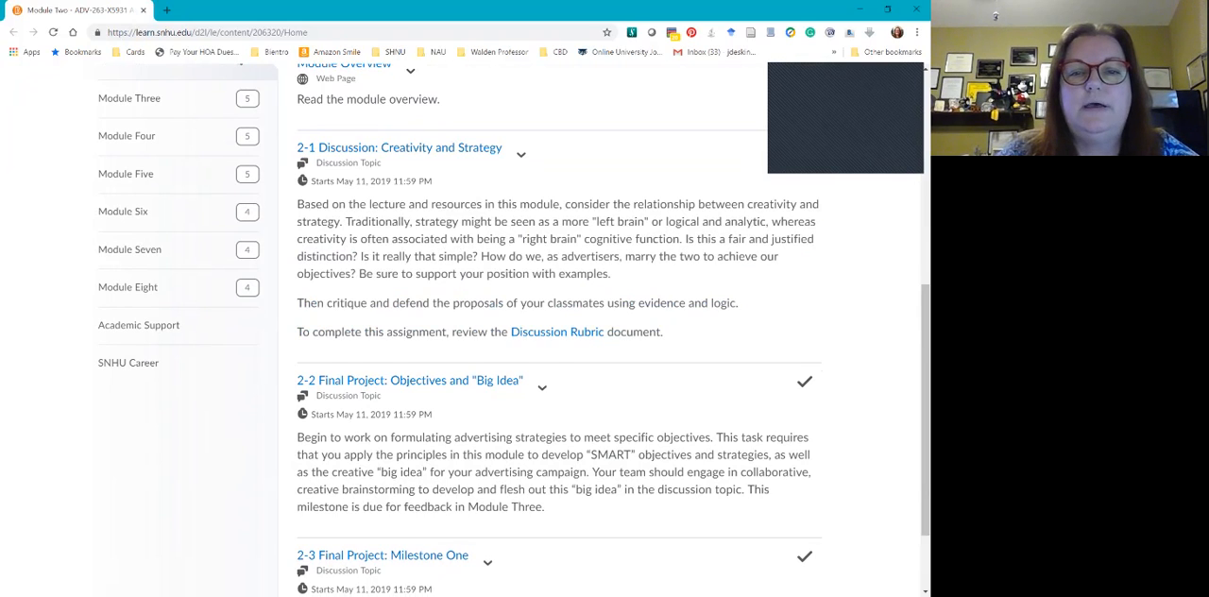
pyautogui.moveTo(556, 332)
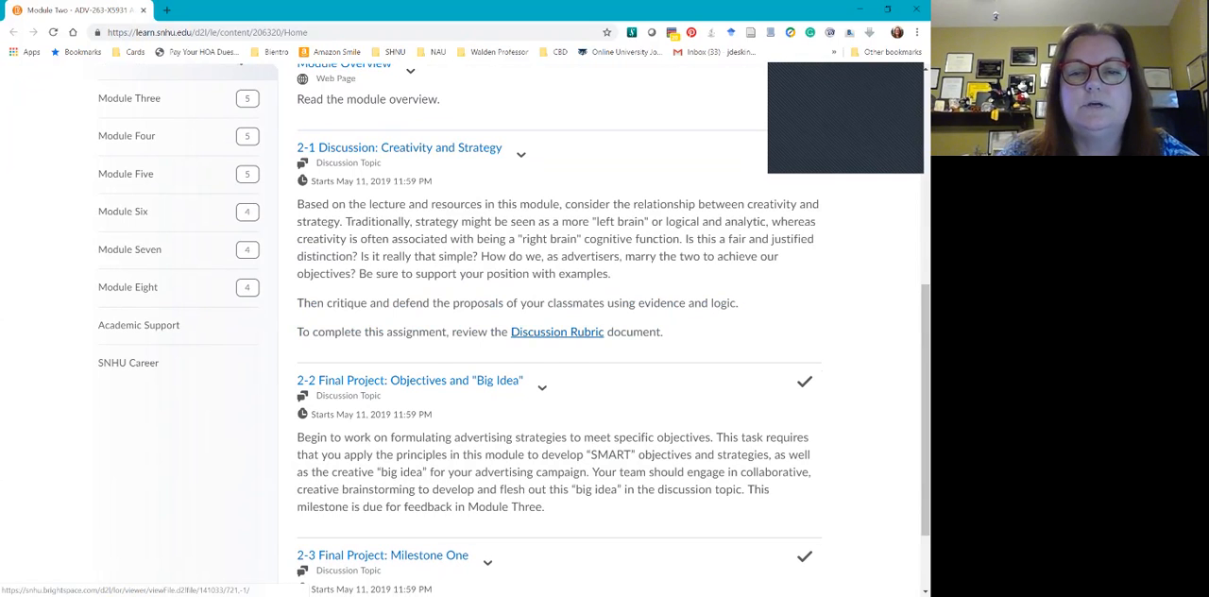
# - Scroll to the page bottom to show Milestone One's instructions, including 'First Milestone, Final Version.'
pyautogui.scroll(-3)
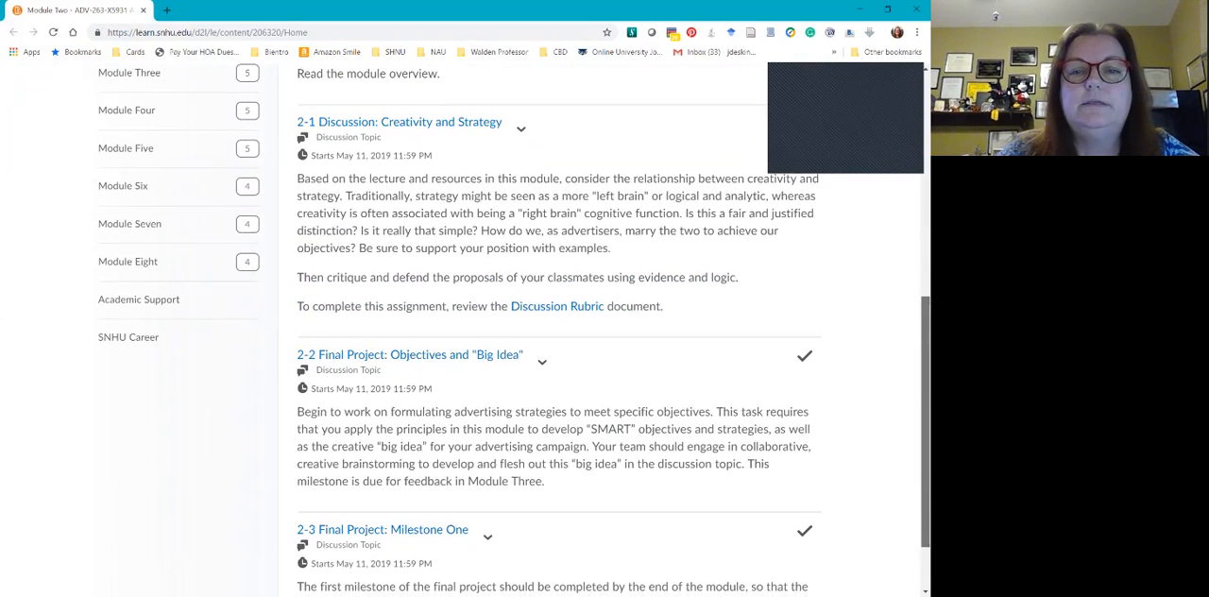
pyautogui.scroll(-3)
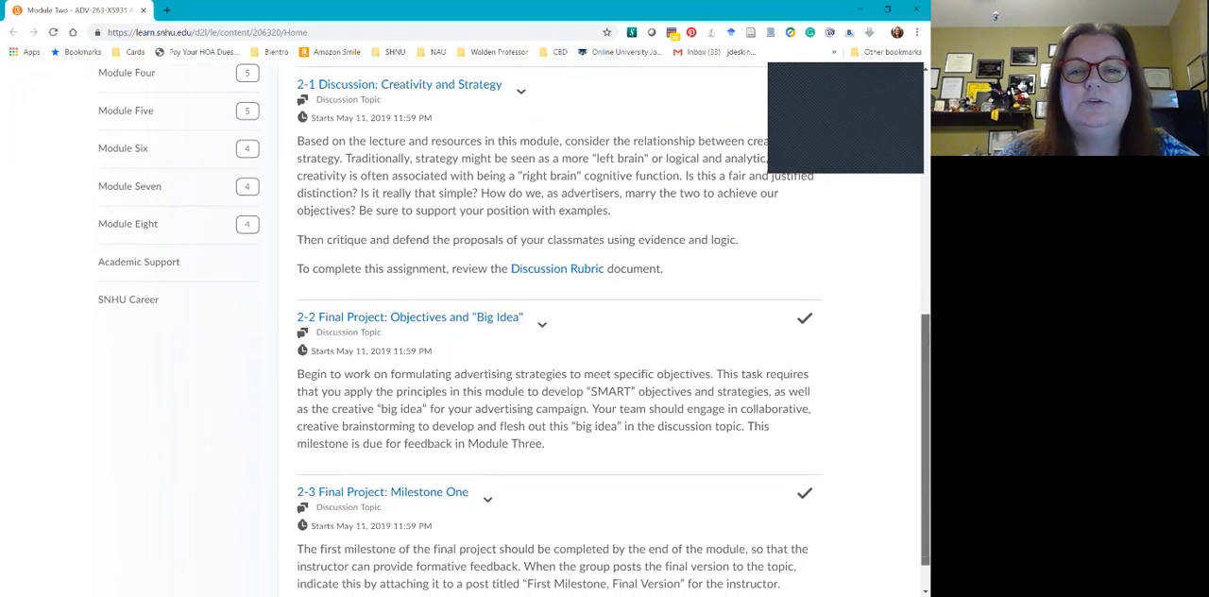
pyautogui.scroll(-3)
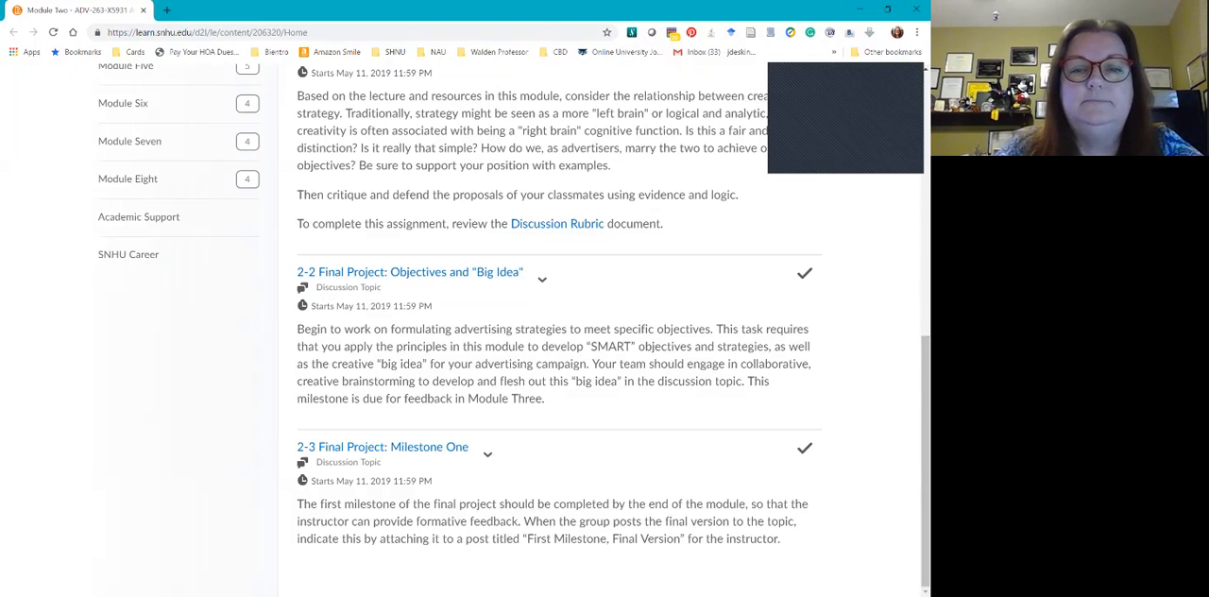
pyautogui.moveTo(297, 345); pyautogui.dragTo(544, 398)
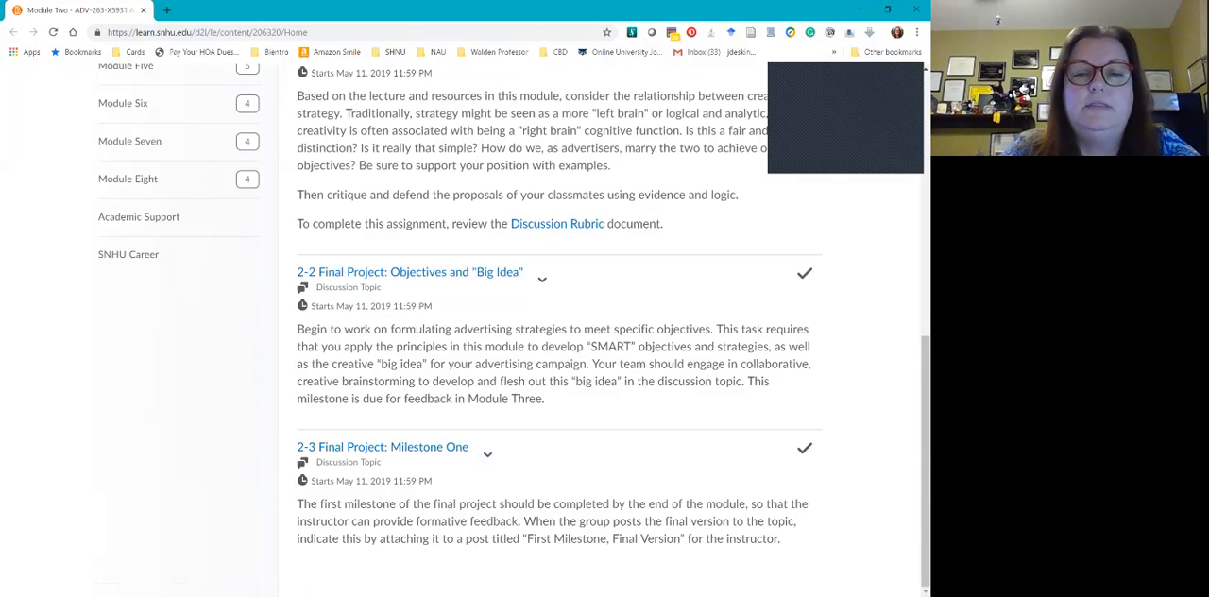
pyautogui.moveTo(612, 538); pyautogui.dragTo(765, 538)
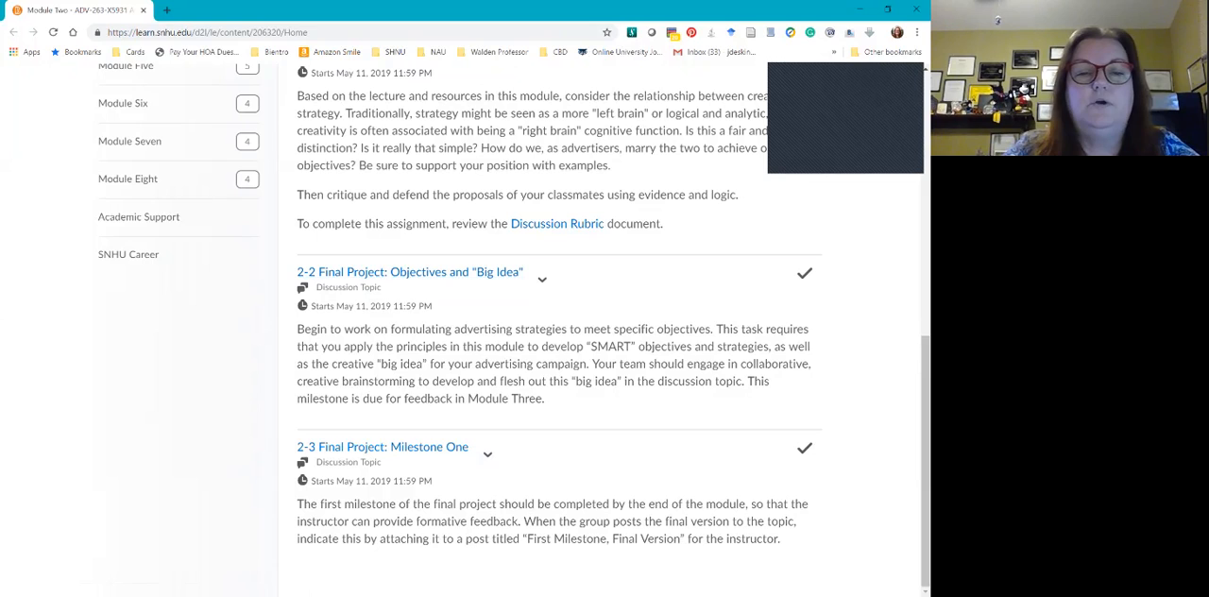
pyautogui.moveTo(382, 446)
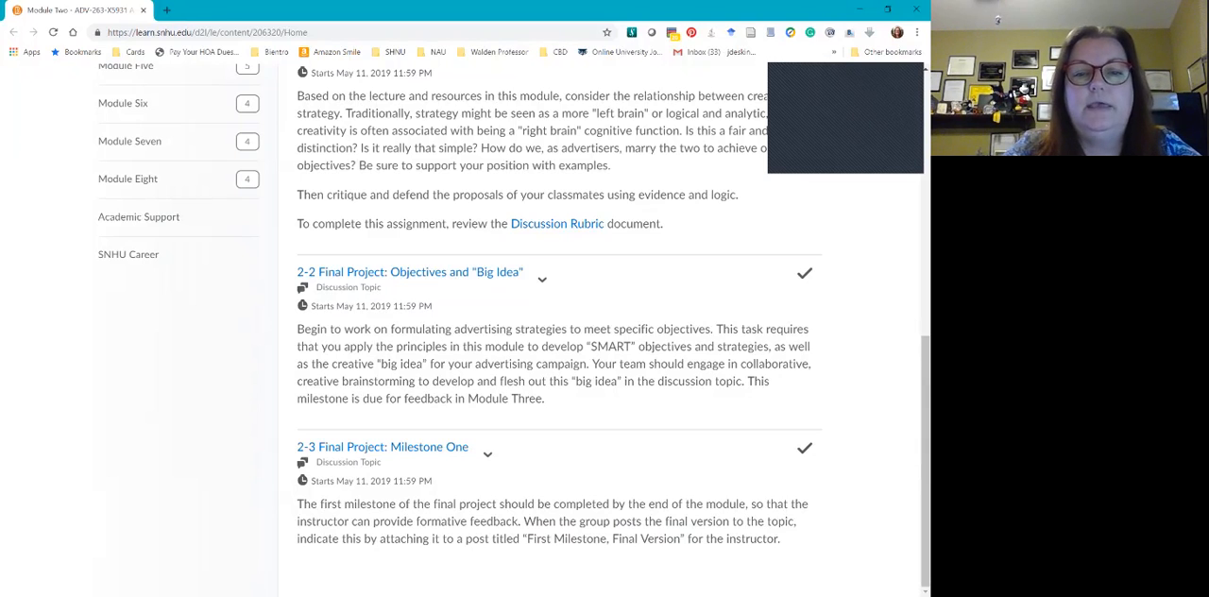
pyautogui.moveTo(383, 446)
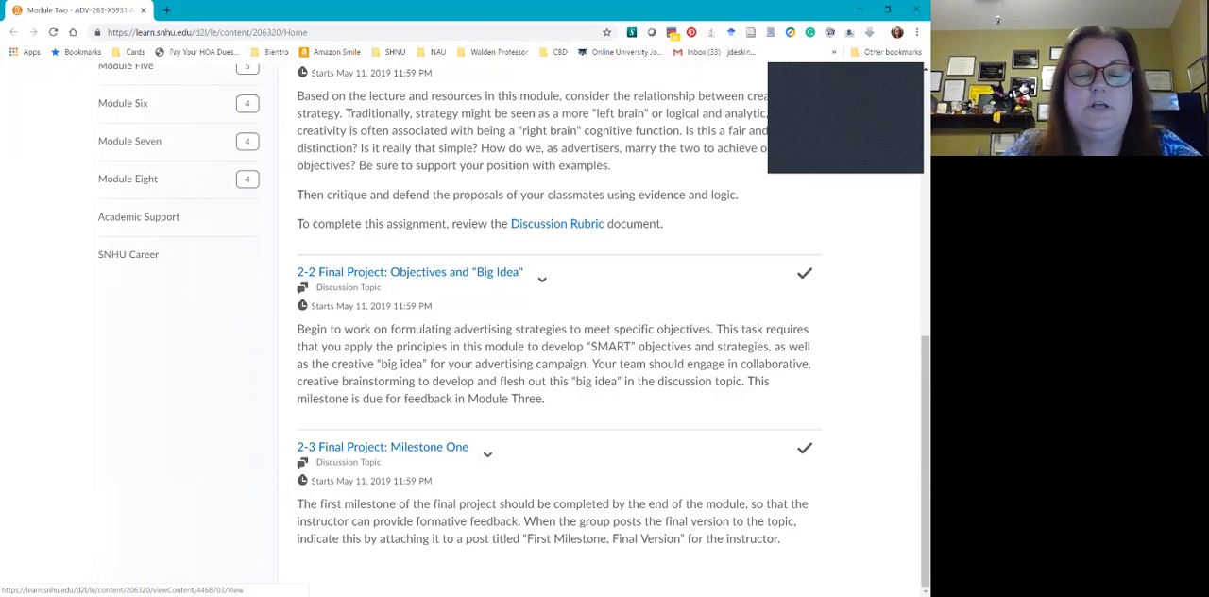
pyautogui.moveTo(405, 271)
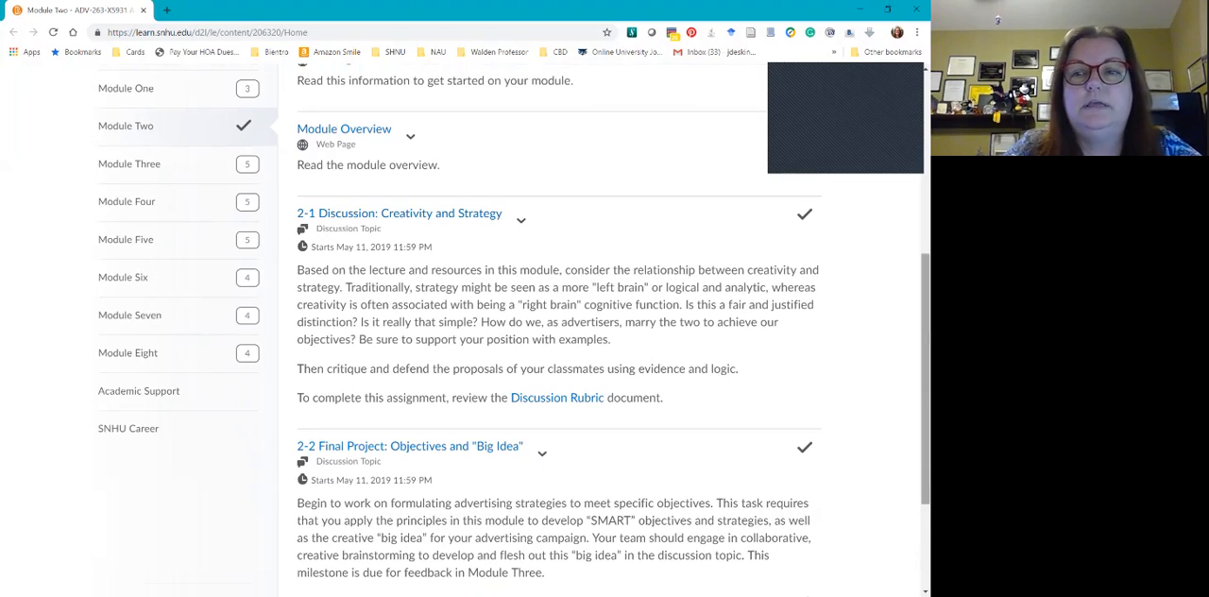
pyautogui.scroll(-3)
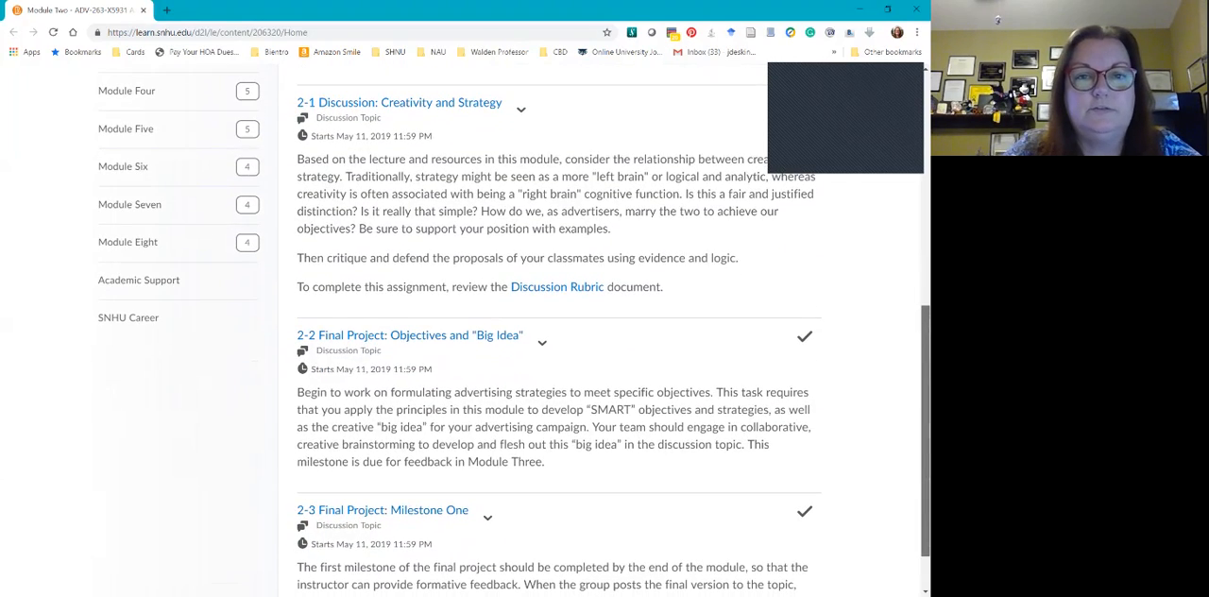
pyautogui.scroll(-3)
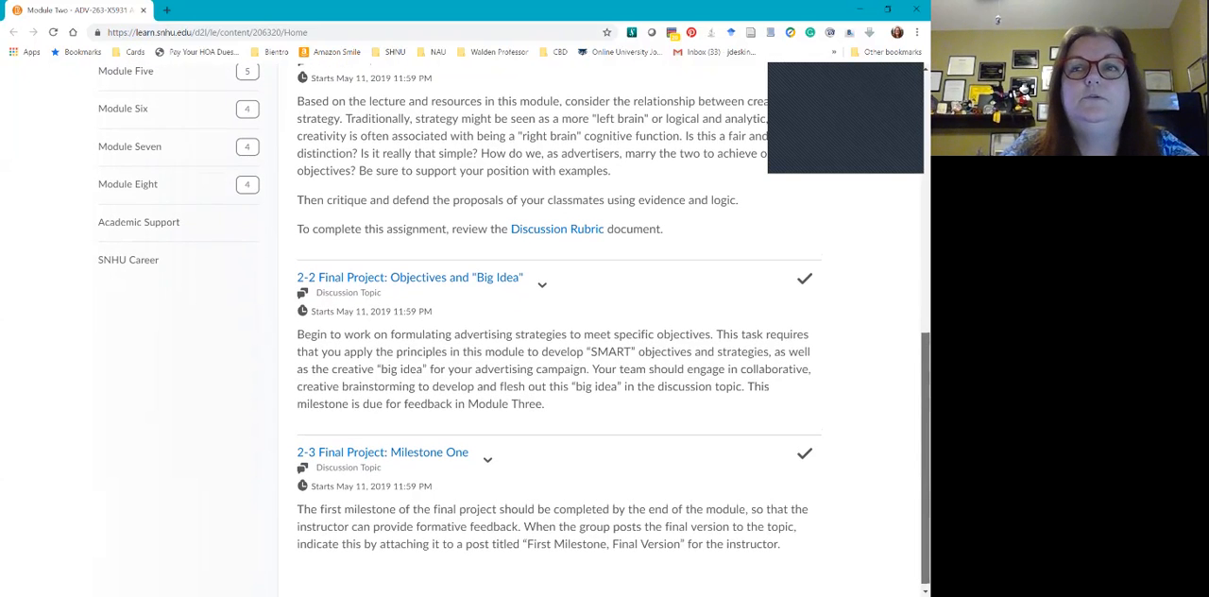
pyautogui.scroll(-3)
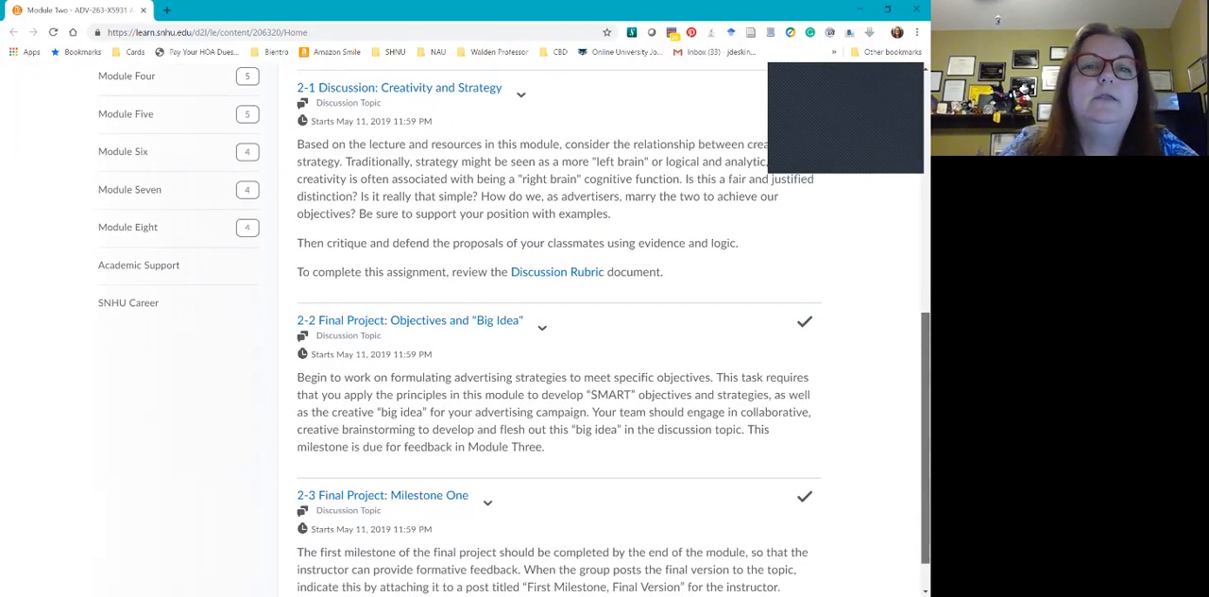
pyautogui.scroll(-3)
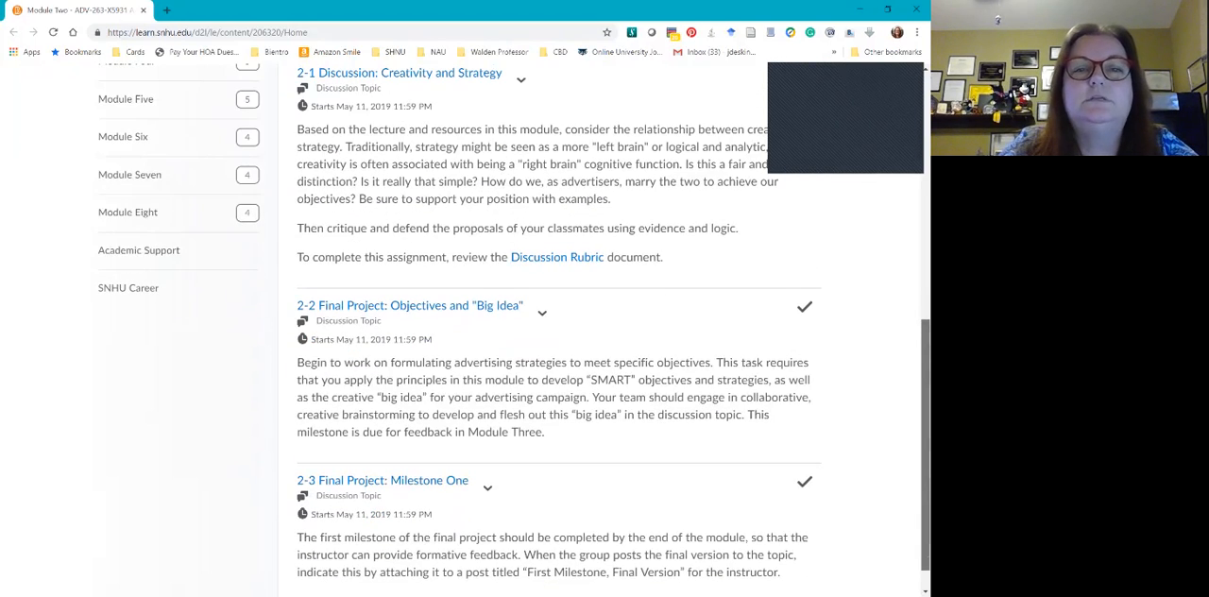
pyautogui.scroll(-3)
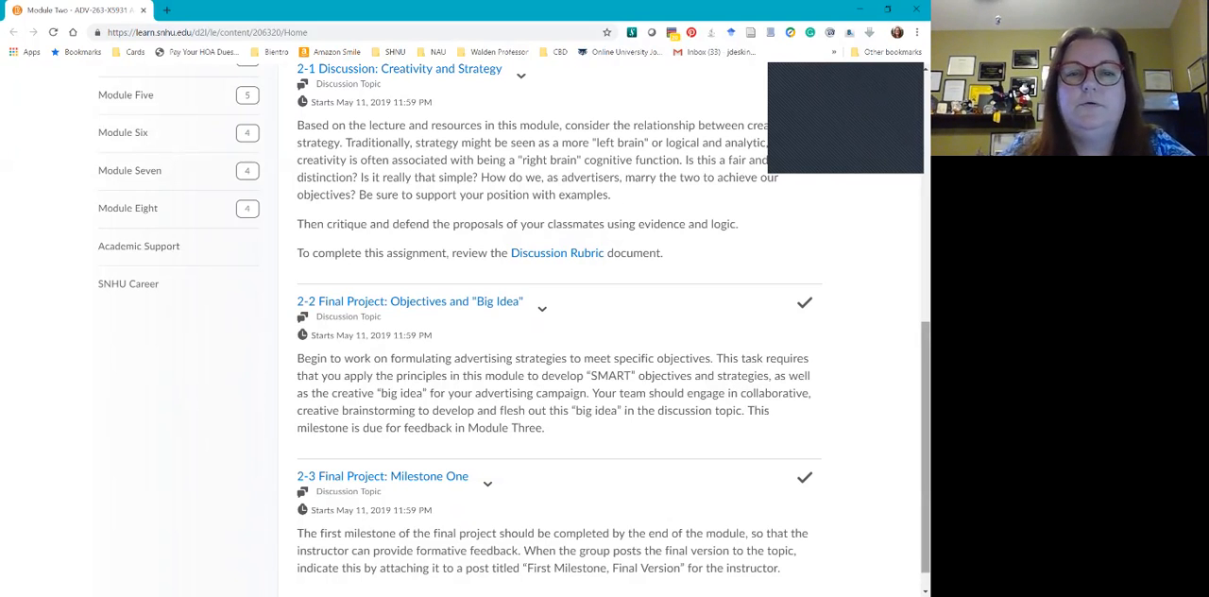
pyautogui.scroll(-3)
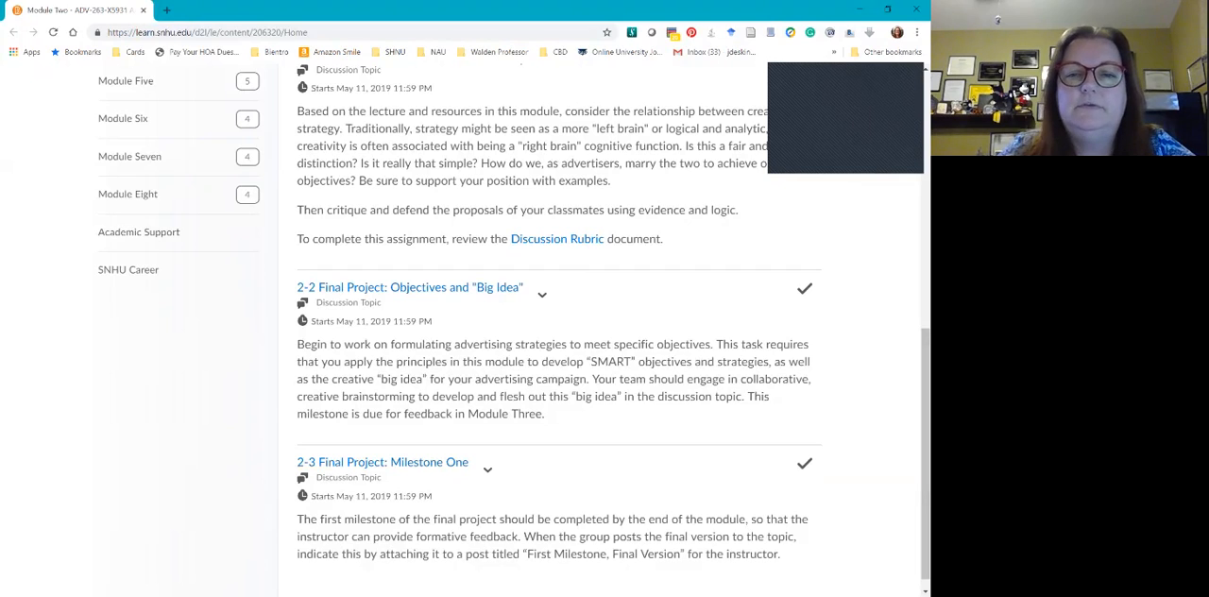
pyautogui.doubleClick(611, 361)
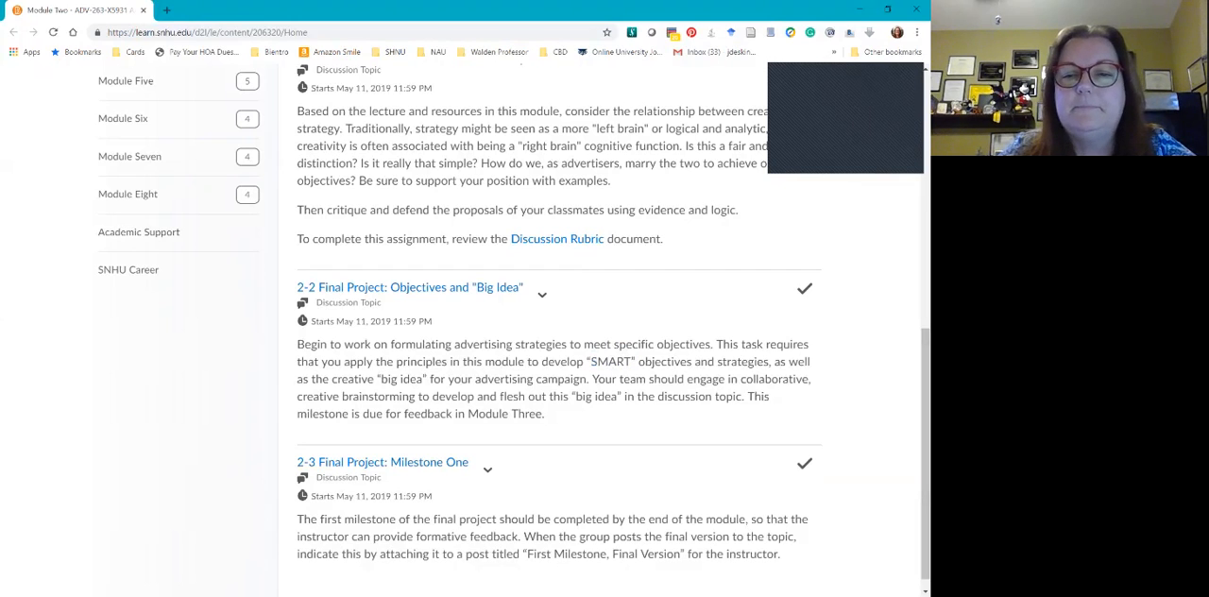
pyautogui.scroll(-3)
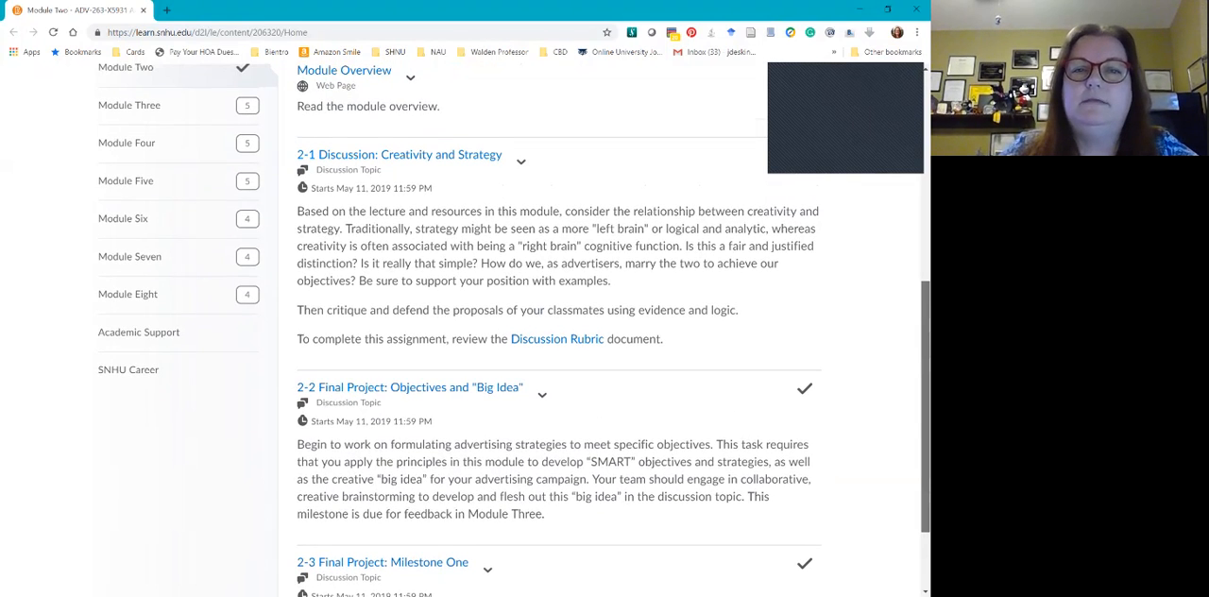
pyautogui.scroll(-3)
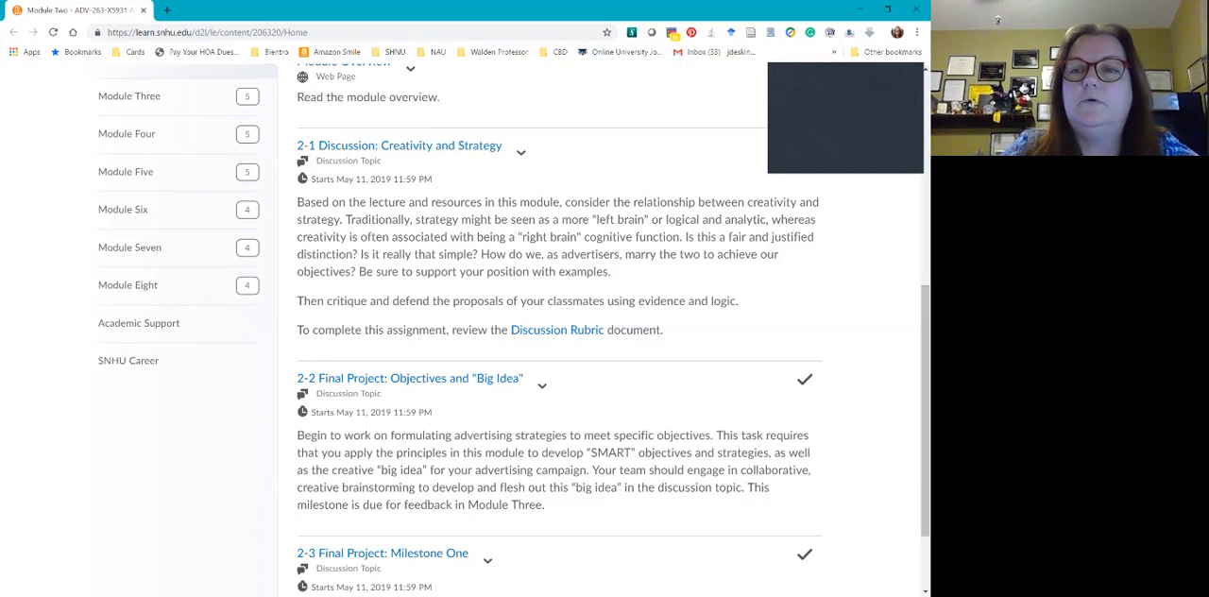
pyautogui.scroll(3)
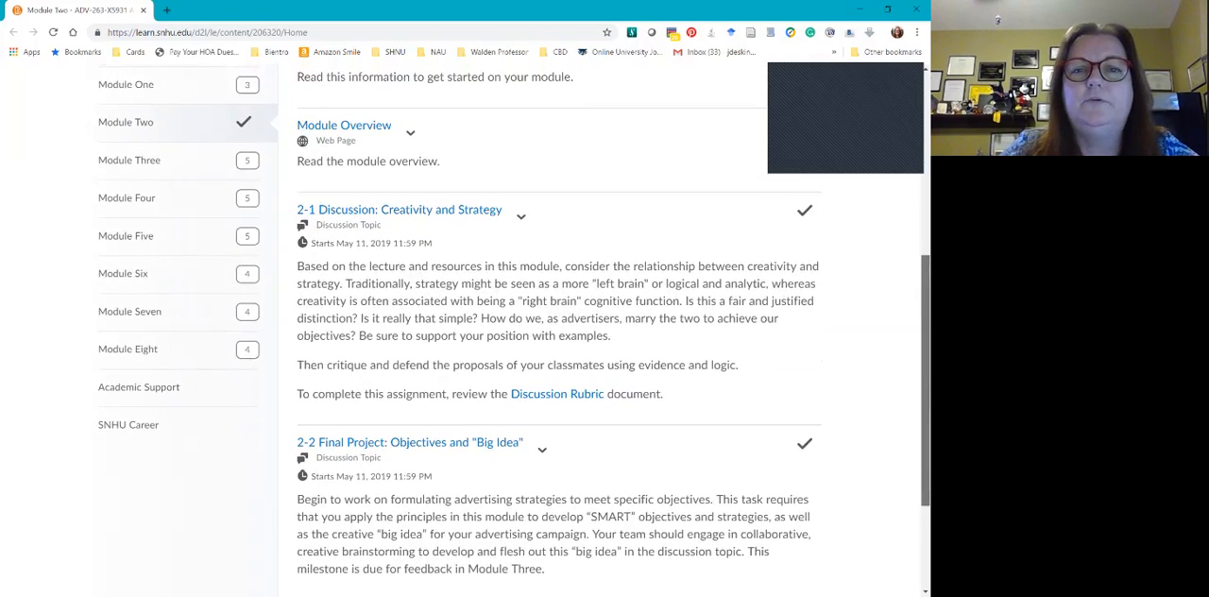
pyautogui.scroll(-3)
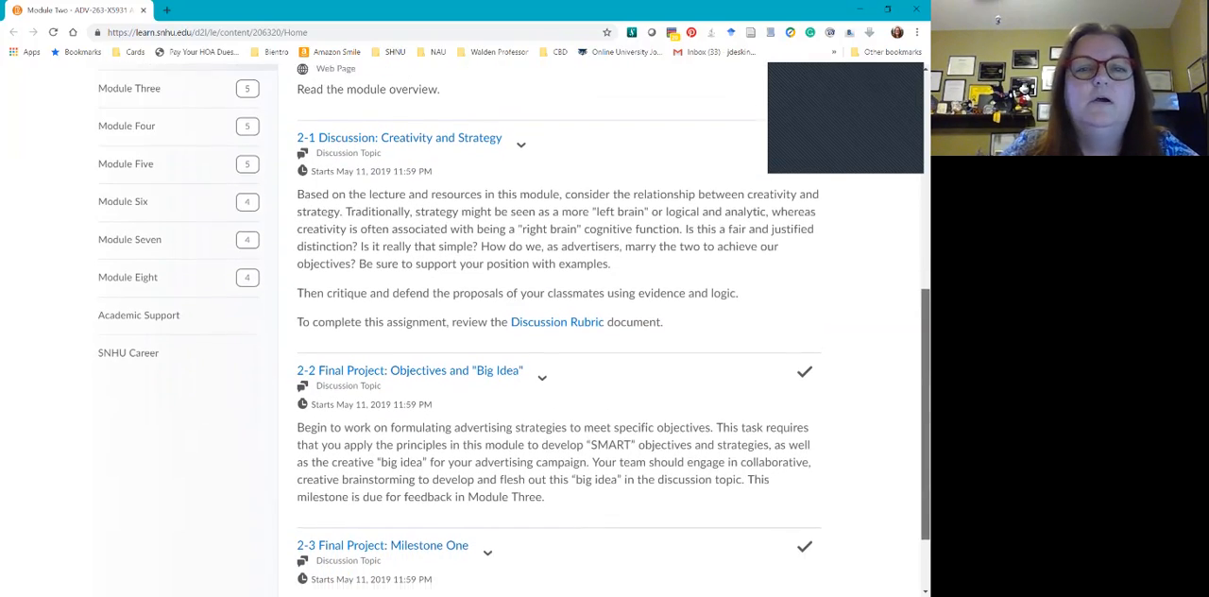
pyautogui.scroll(-3)
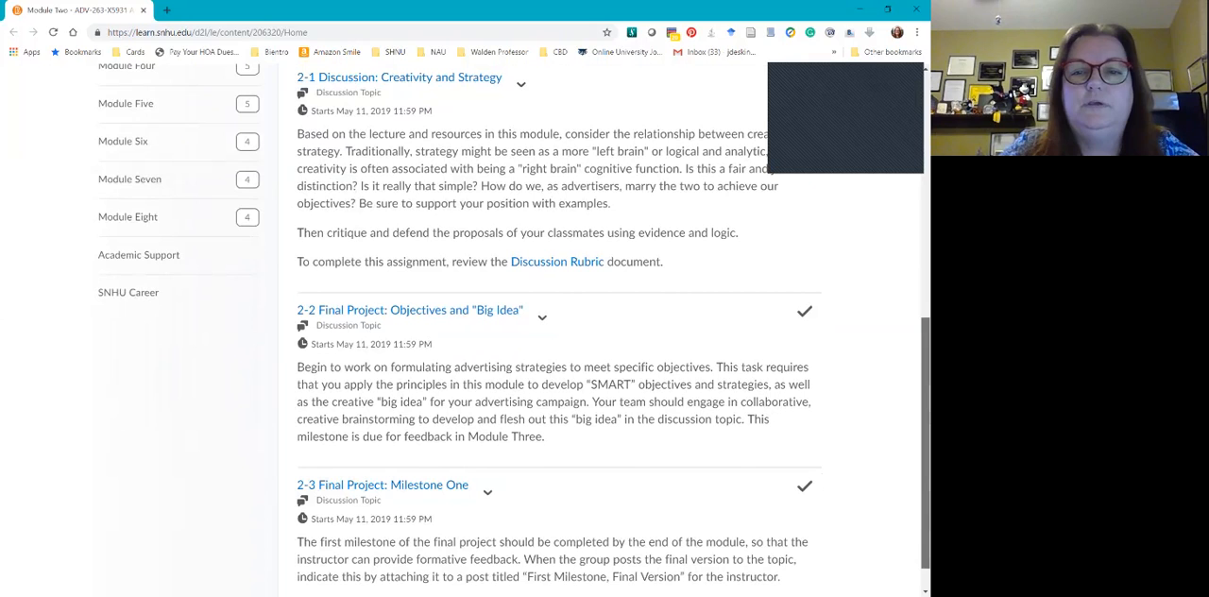